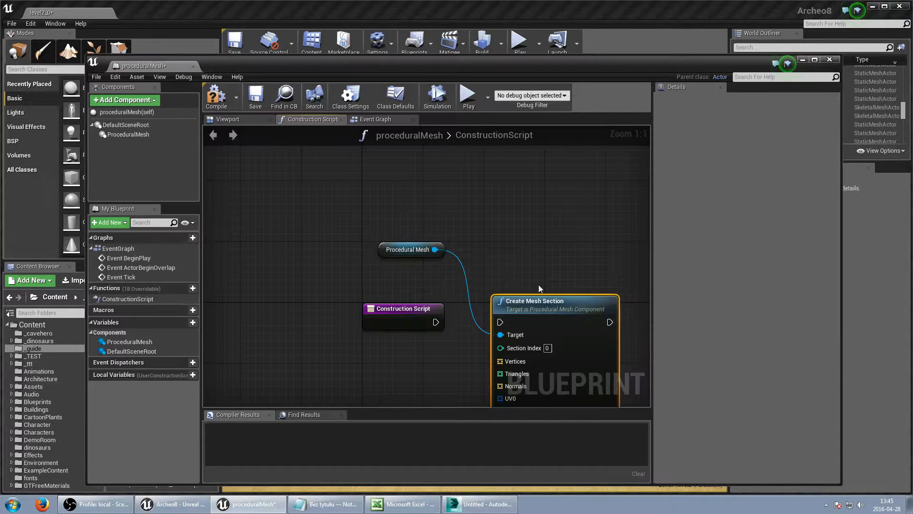
Paste the pyramid's OBJ vertex and face lines into Excel cells, split into columns.
{"action": "left_click", "coordinate": [323, 504]}
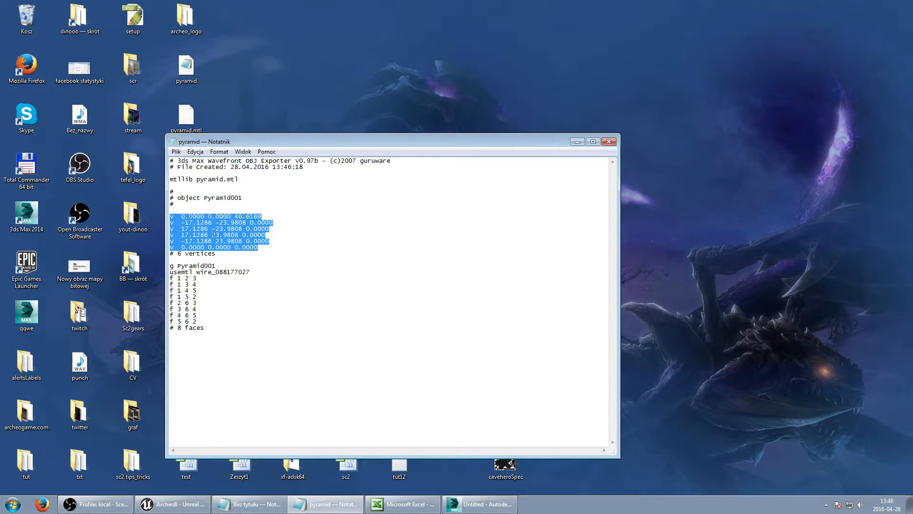
{"action": "left_click", "coordinate": [401, 504]}
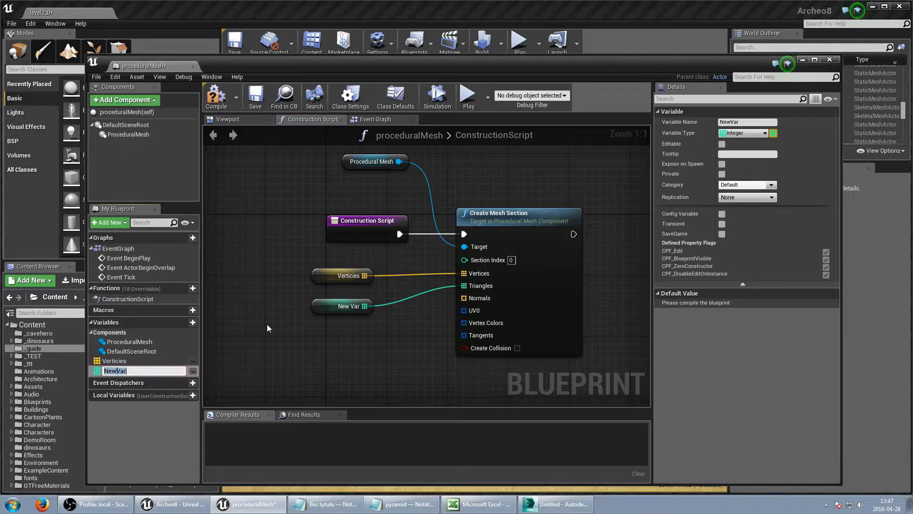
Wire the Verticies, Triangles and Uvs array variables into Create Mesh Section and compile.
{"action": "left_click", "coordinate": [216, 96]}
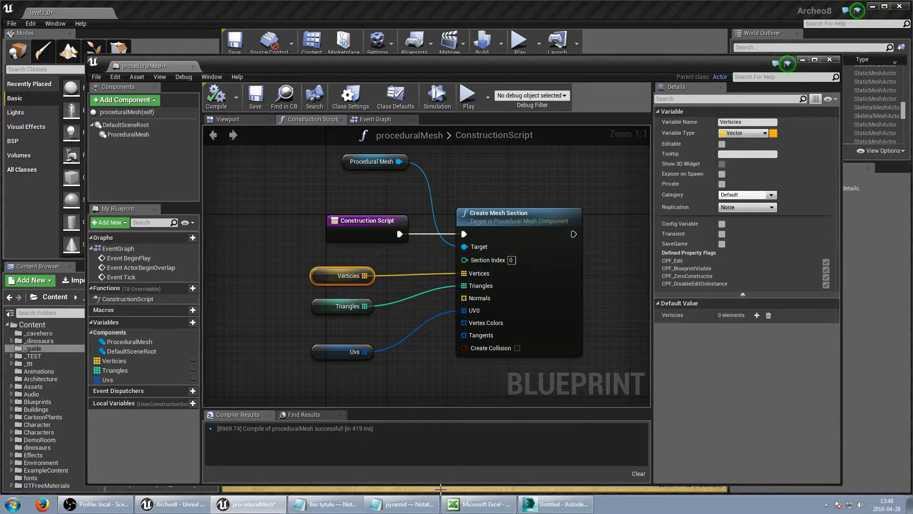
{"action": "left_click", "coordinate": [478, 504]}
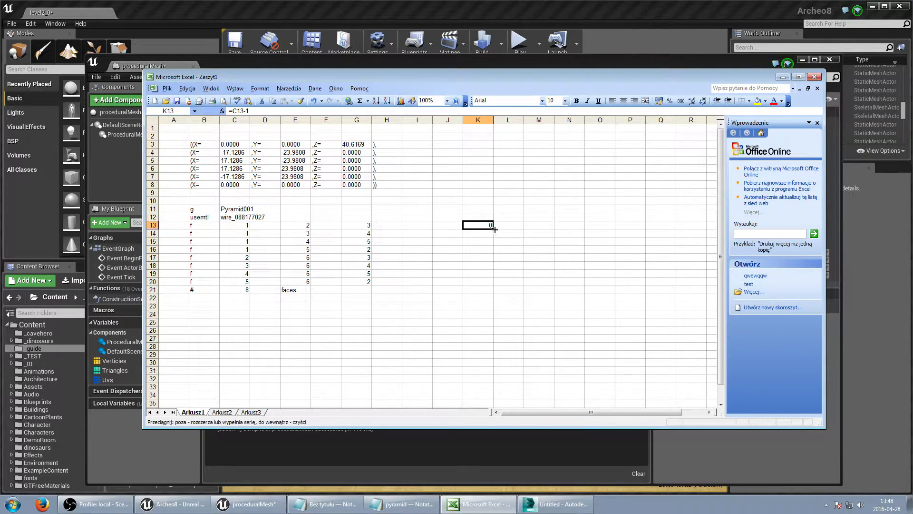
Fill the Triangles default value with the 24 index values from Excel and compile.
{"action": "left_click", "coordinate": [249, 504]}
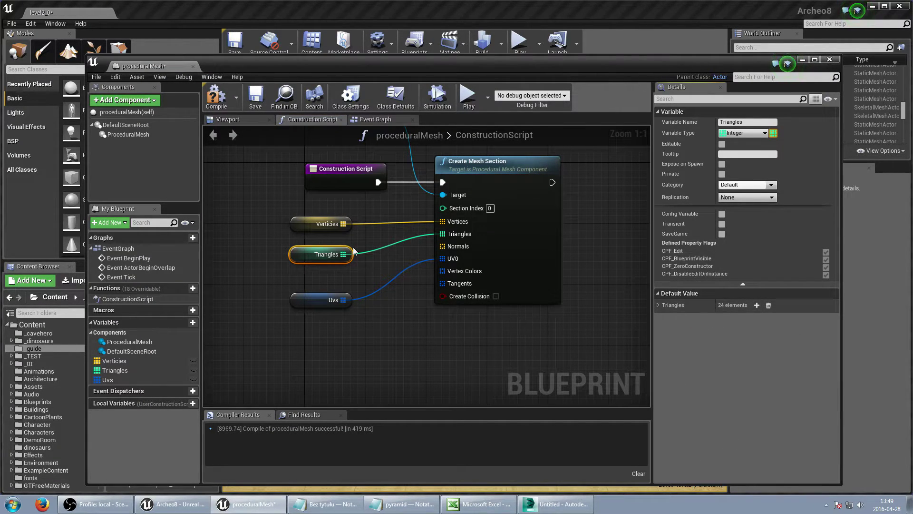
{"action": "left_click", "coordinate": [228, 119]}
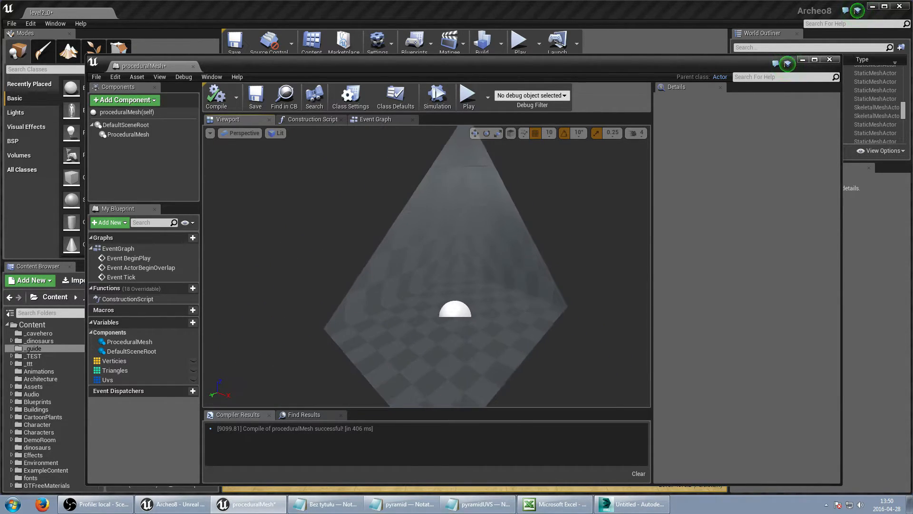
Fill the Uvs array with the exported UV values and compile to preview the pyramid.
{"action": "left_click", "coordinate": [115, 370]}
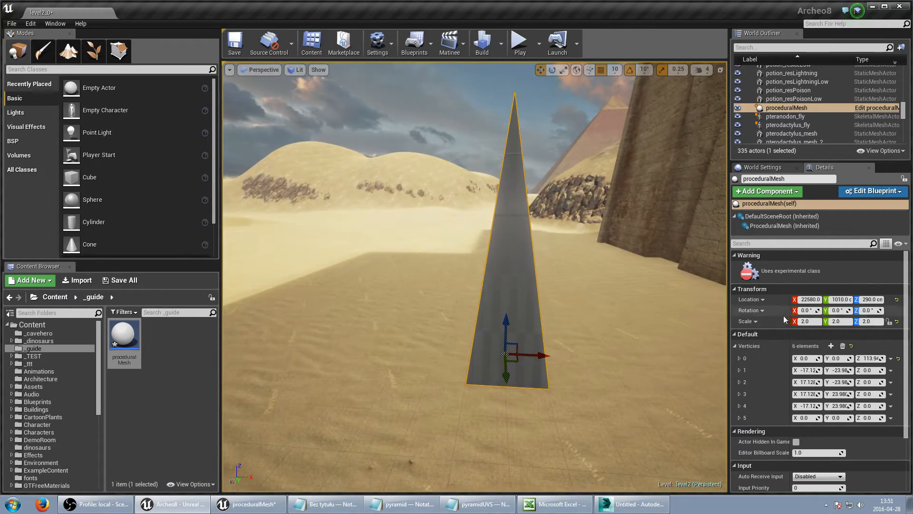
Place proceduralMesh in the desert level at scale 2.0 with its six Verticies editable in Details.
{"action": "left_click", "coordinate": [872, 191]}
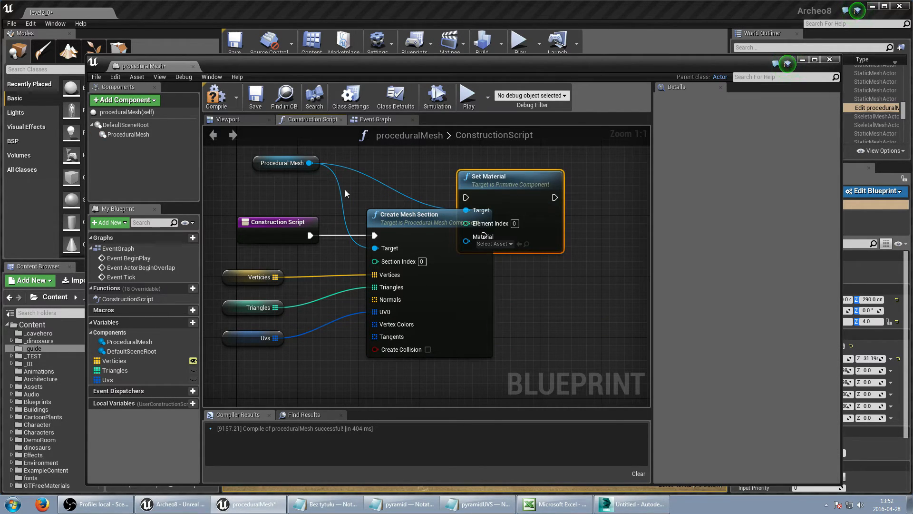